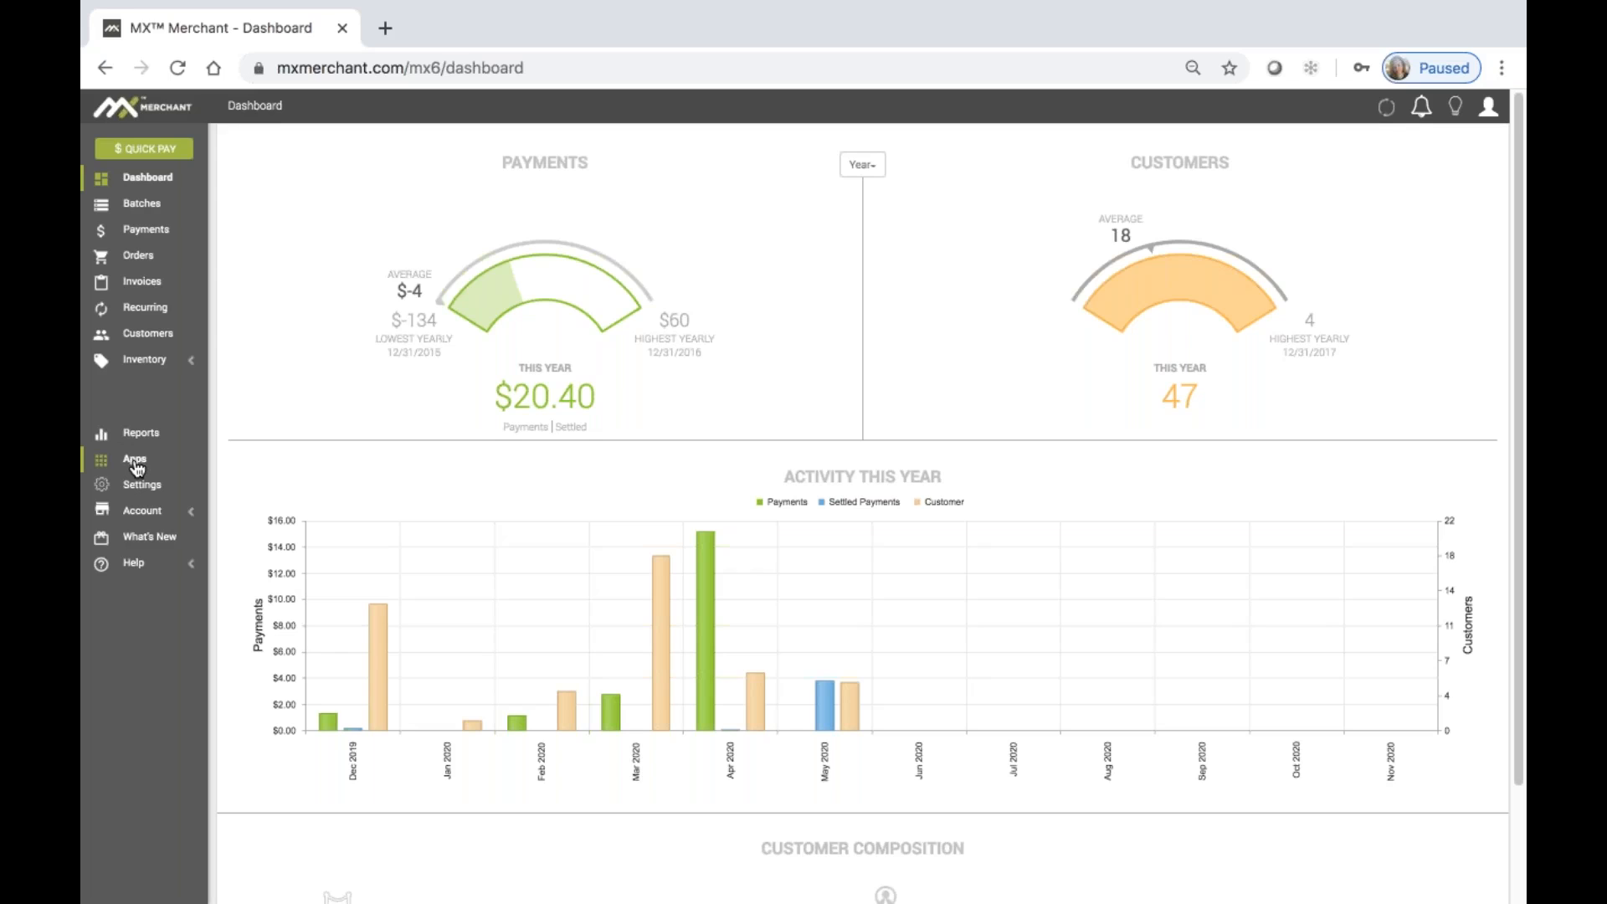
Go to the Marketplace Apps page and bring the QuickBooks tile at $25.00/month into view.
click(136, 458)
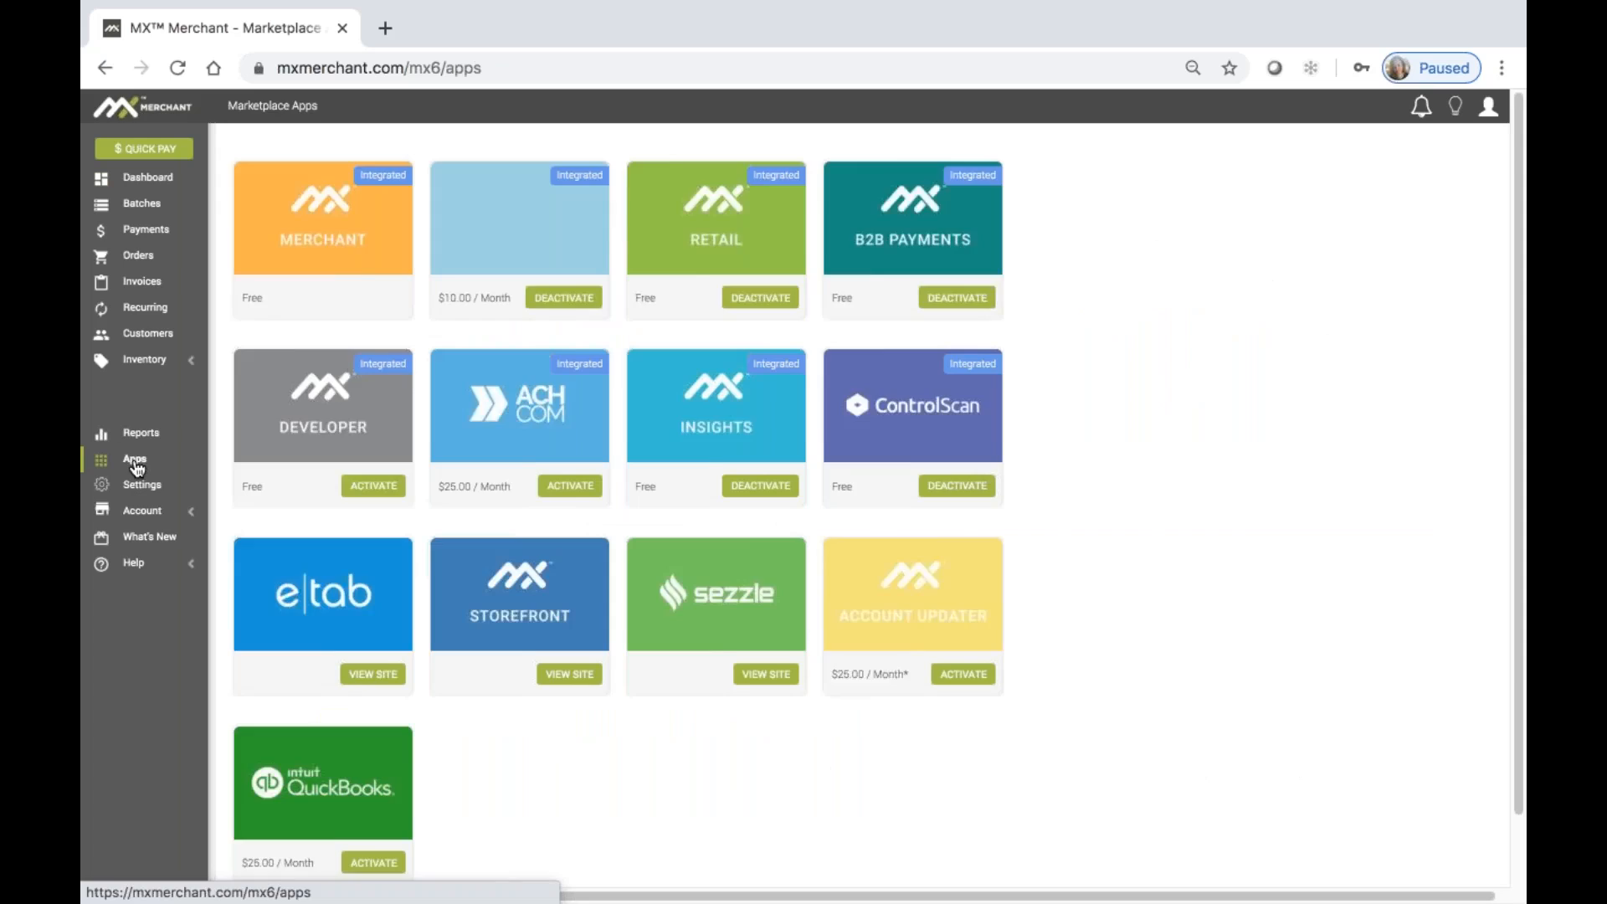
scroll(down, 3)
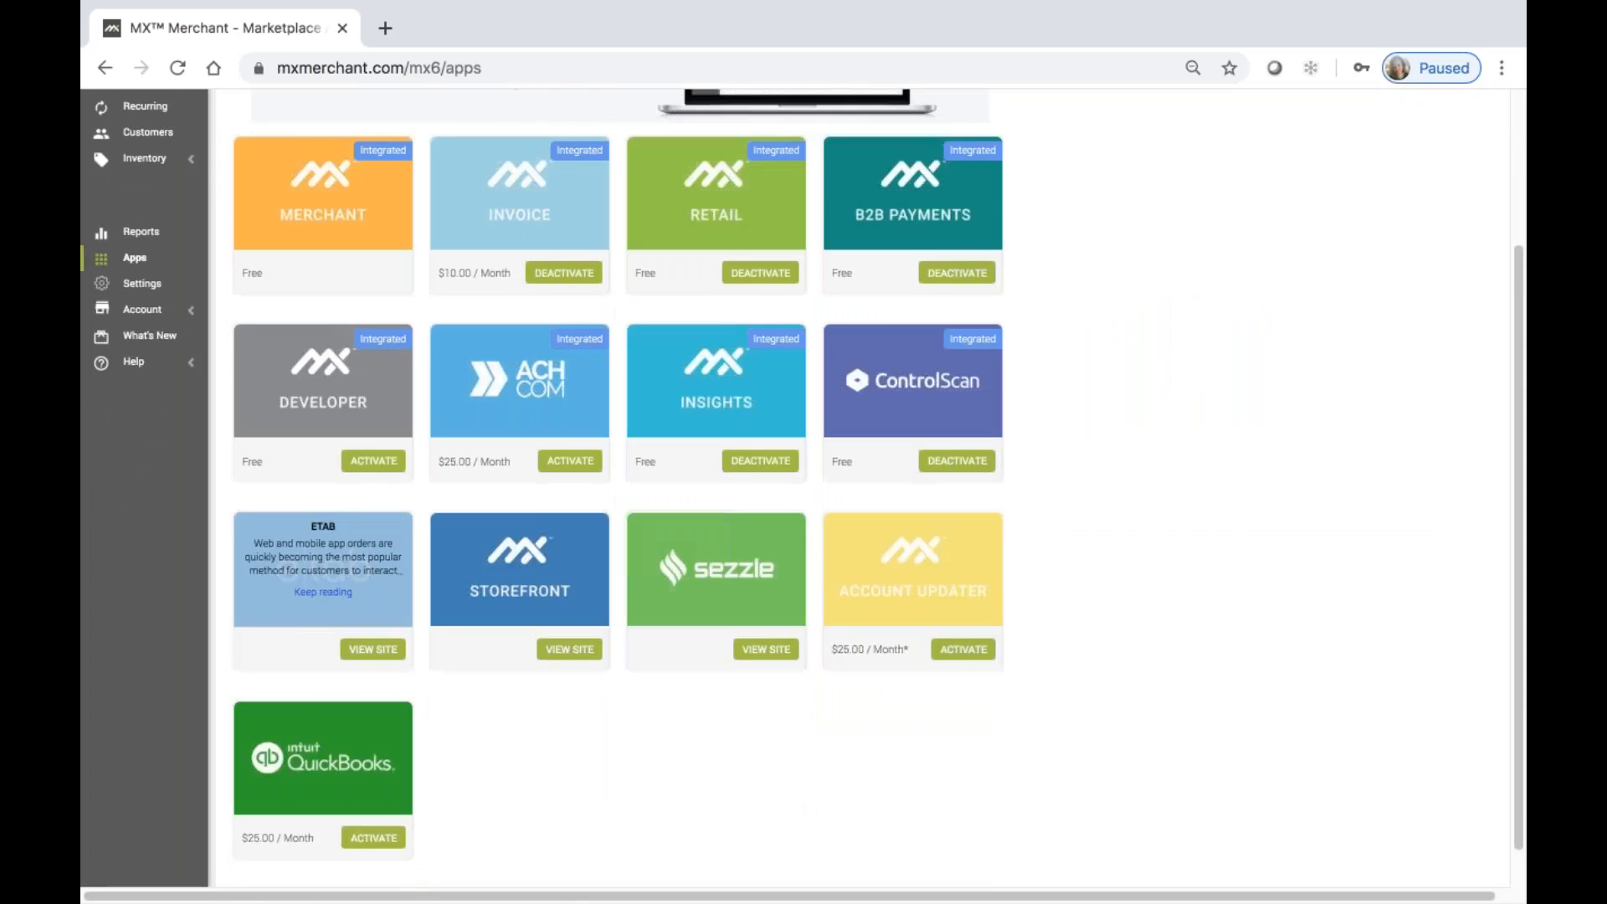
Activate QuickBooks and confirm the $25.00 monthly purchase in the Confirm Activation dialog.
click(372, 837)
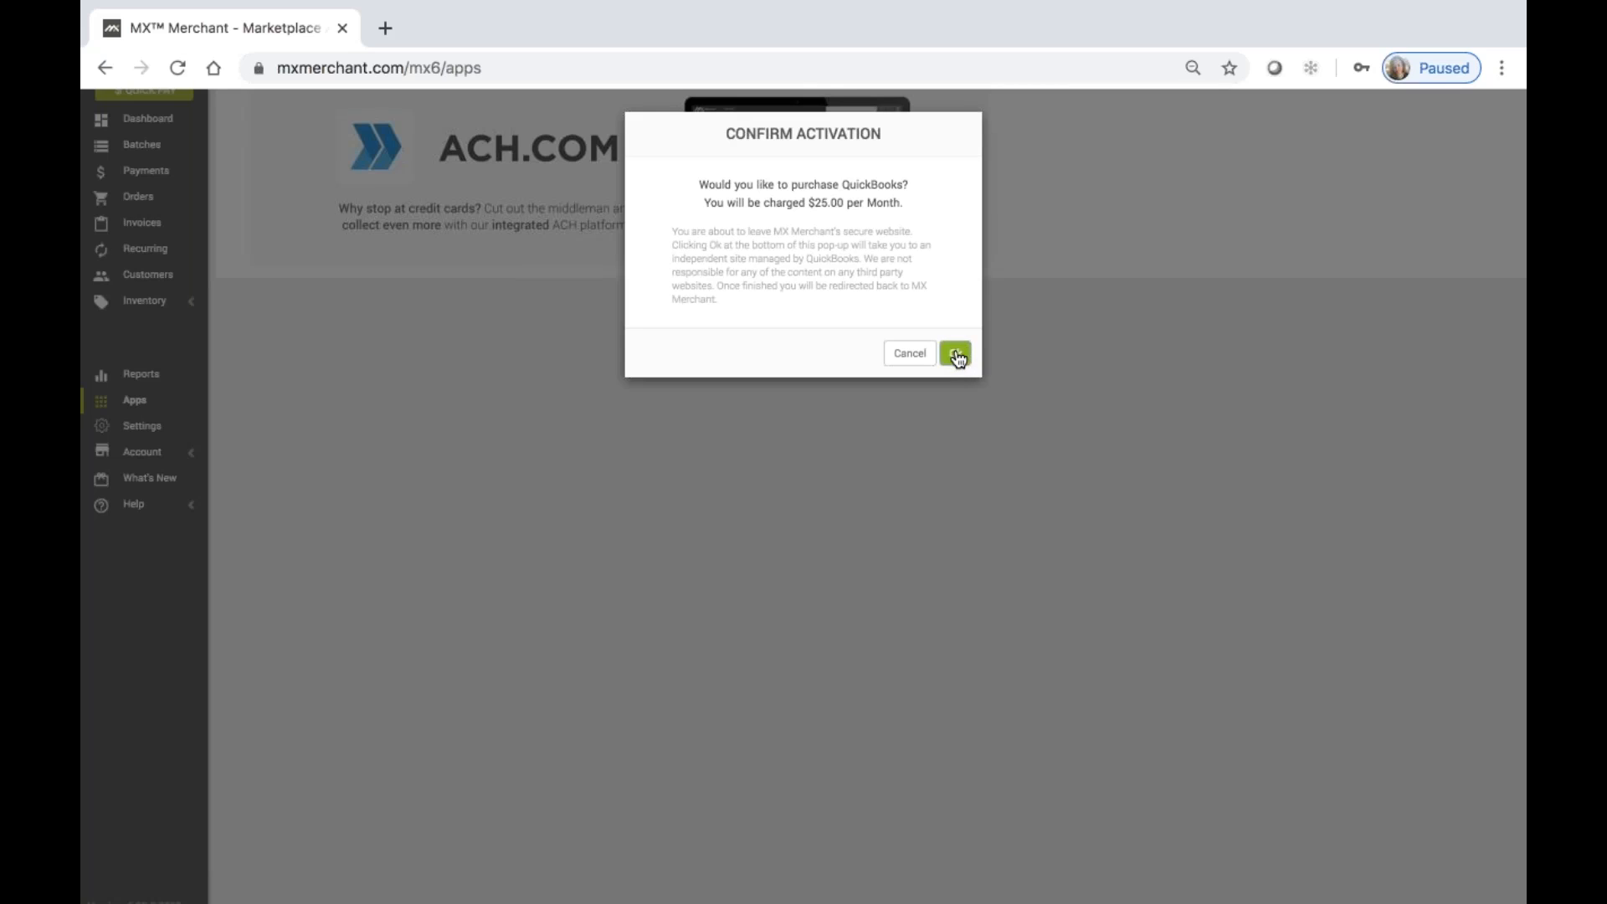
click(954, 354)
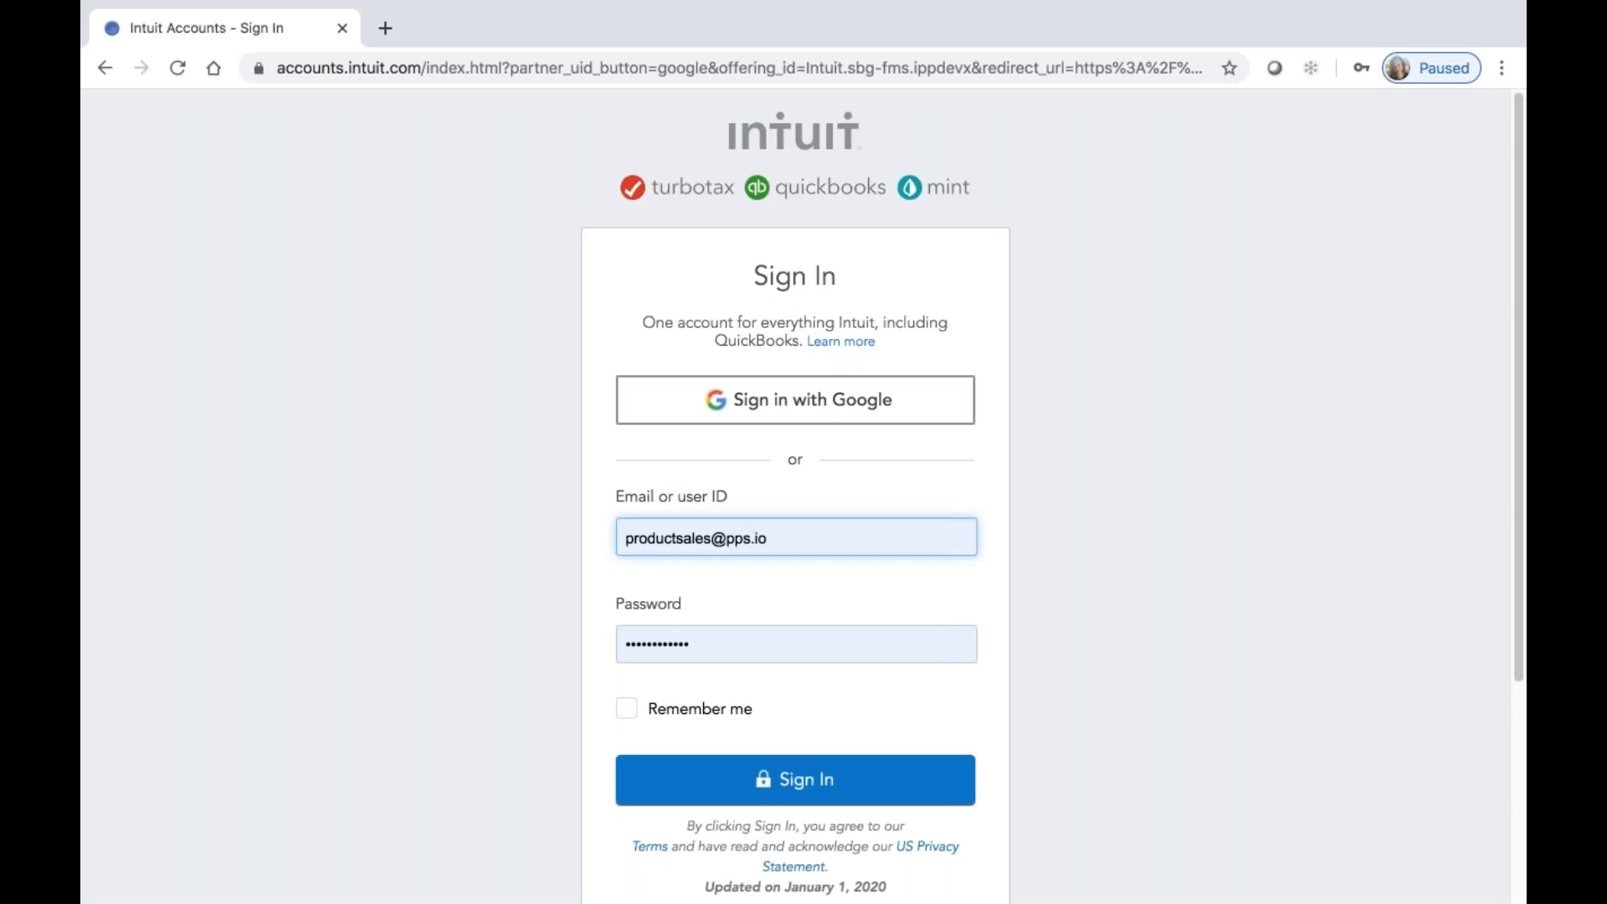
Sign in to the Intuit account with the entered email and password to connect QuickBooks.
scroll(down, 3)
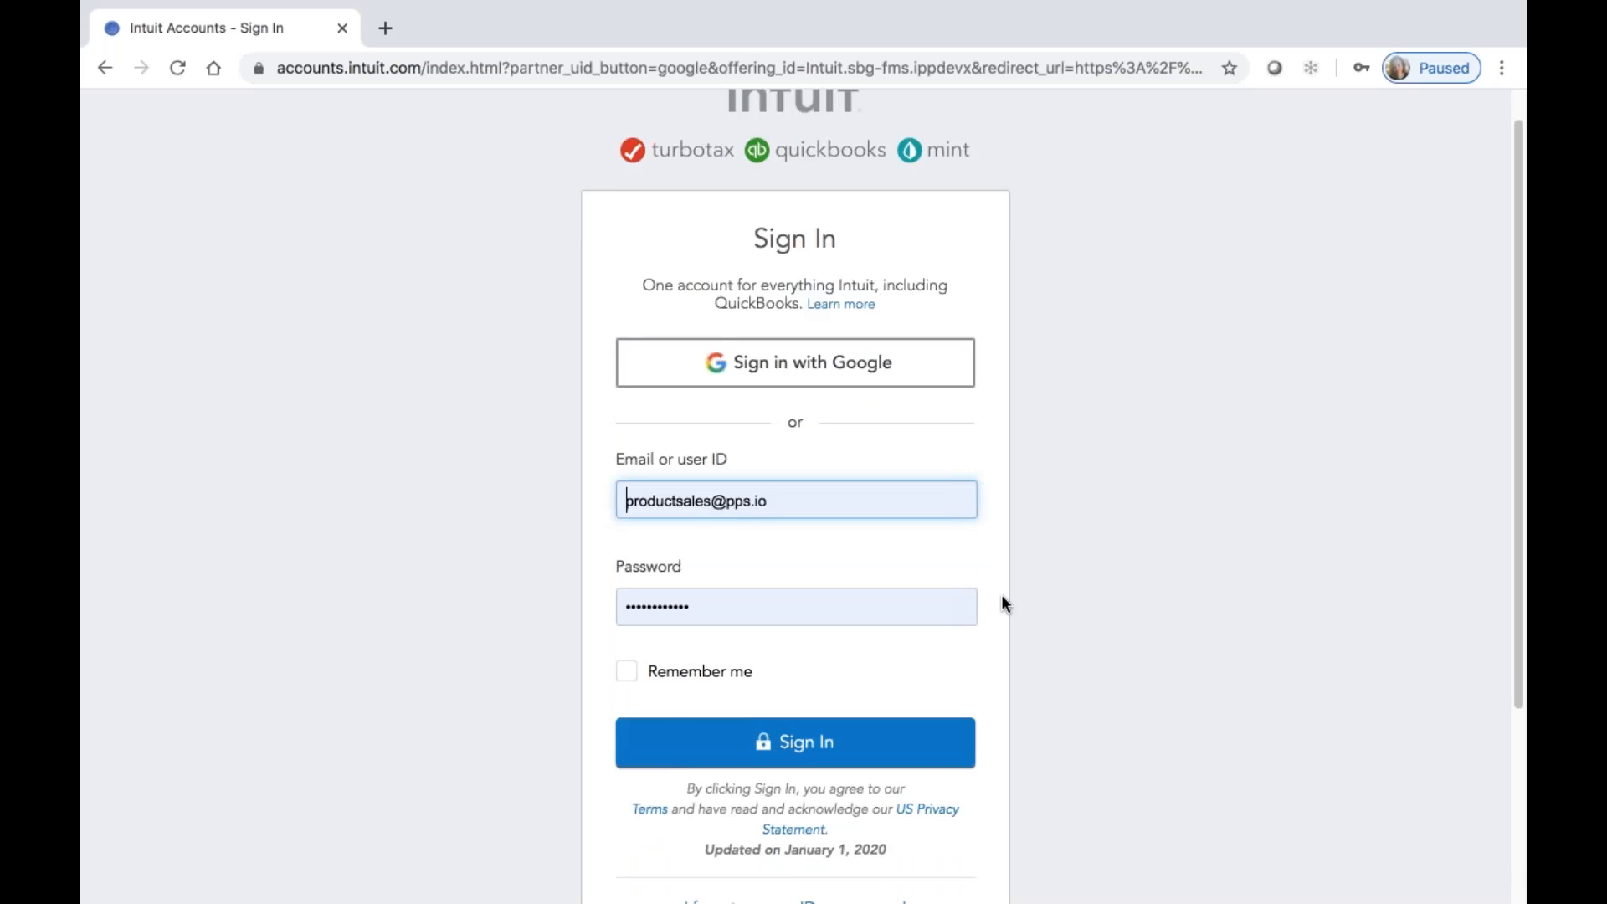
click(794, 742)
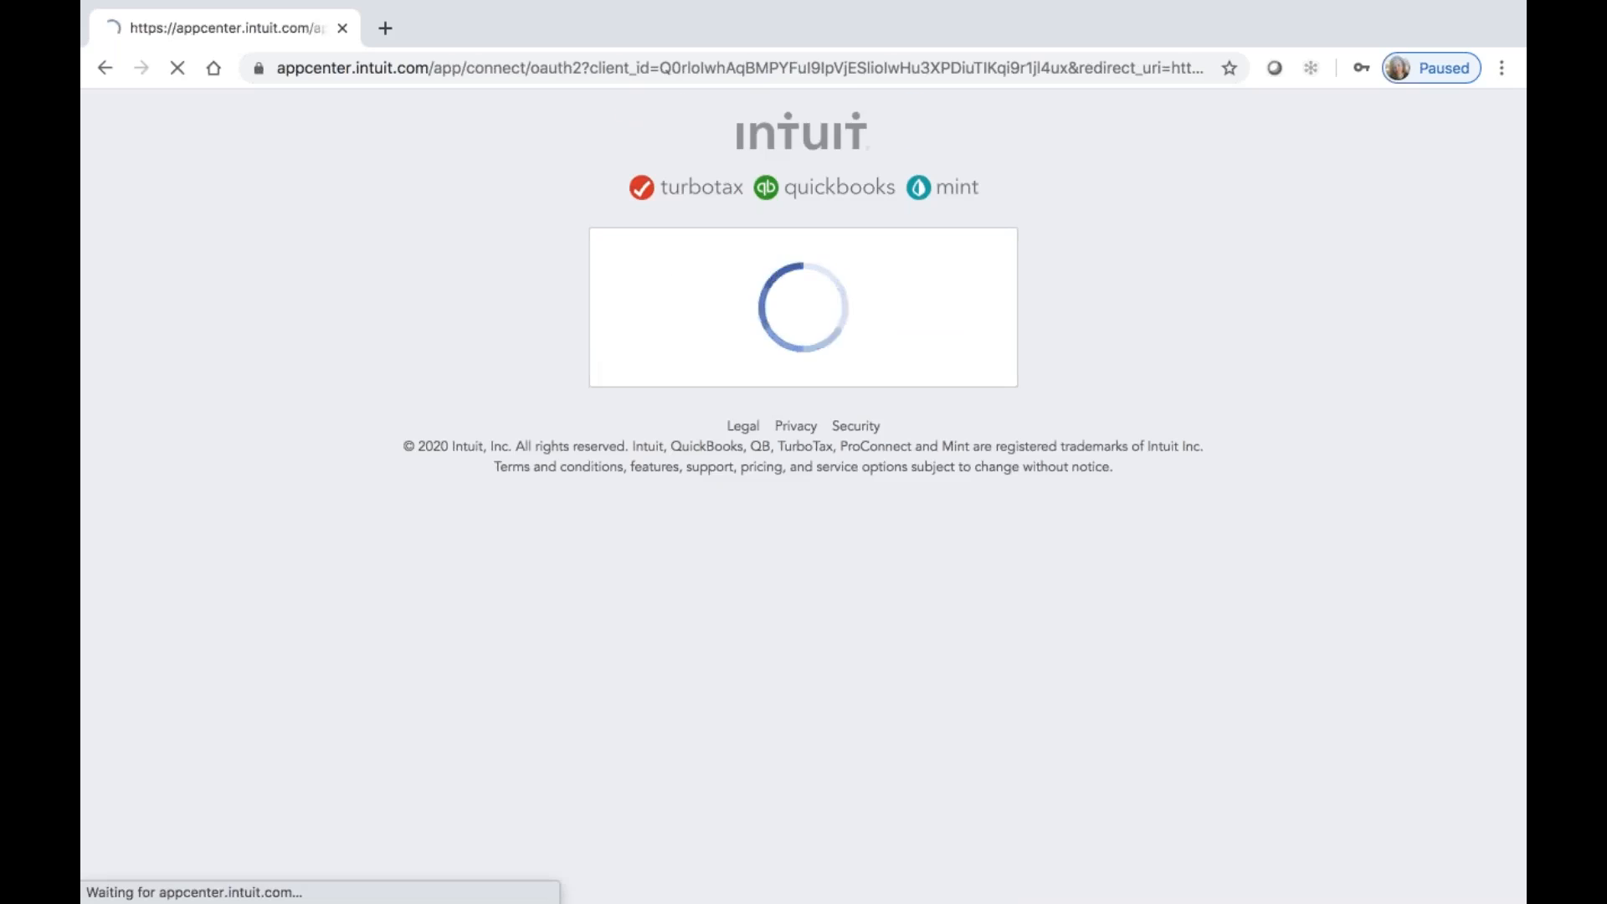